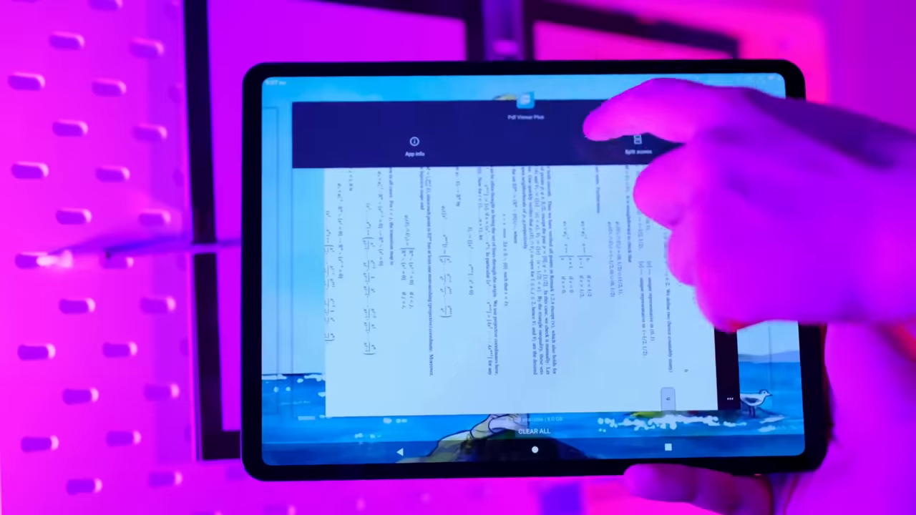
Choose Split screen for PDF Viewer Plus from the recent-apps overview.
{"action": "left_click", "coordinate": [637, 143]}
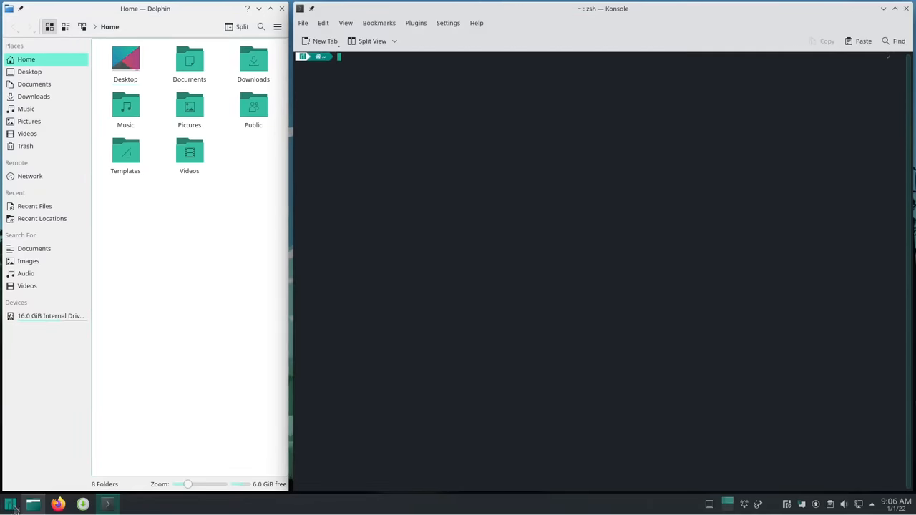
Launch a blank Kate document from the taskbar, tiled beneath Konsole.
{"action": "left_click", "coordinate": [10, 504]}
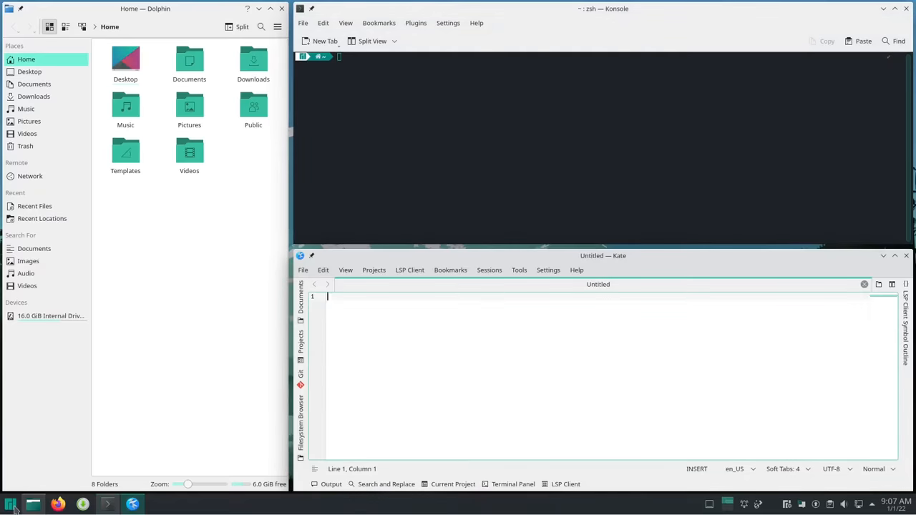
{"action": "mouse_move", "coordinate": [546, 198]}
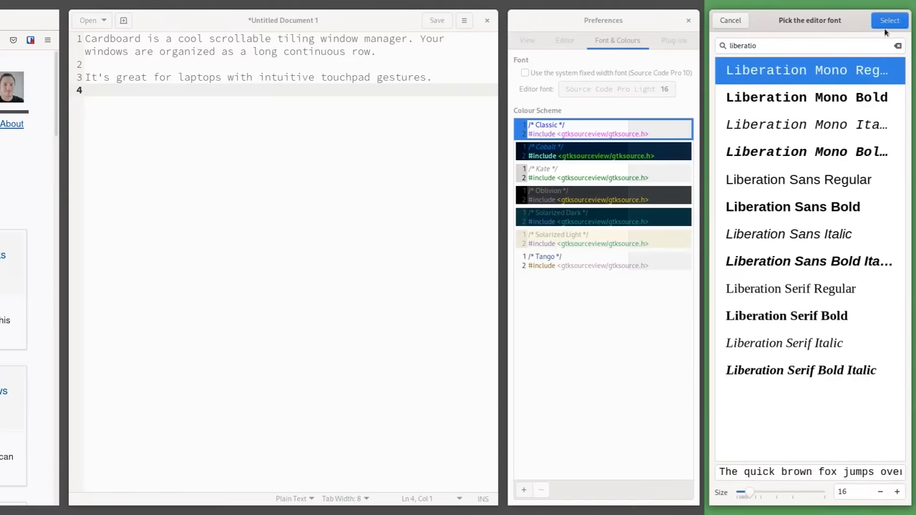
Confirm Liberation Mono Regular as gedit's font, then inspect the Ctrl blog page in Firefox.
{"action": "left_click", "coordinate": [890, 20]}
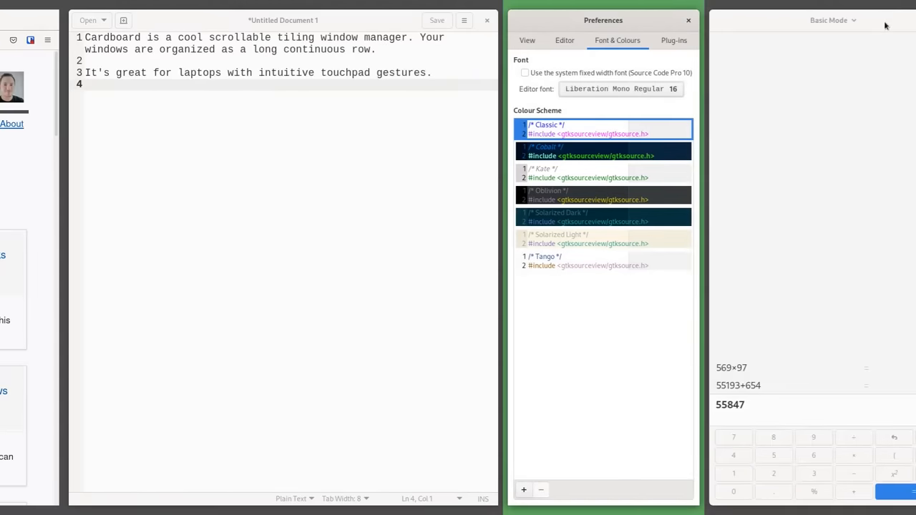
{"action": "left_click", "coordinate": [688, 20]}
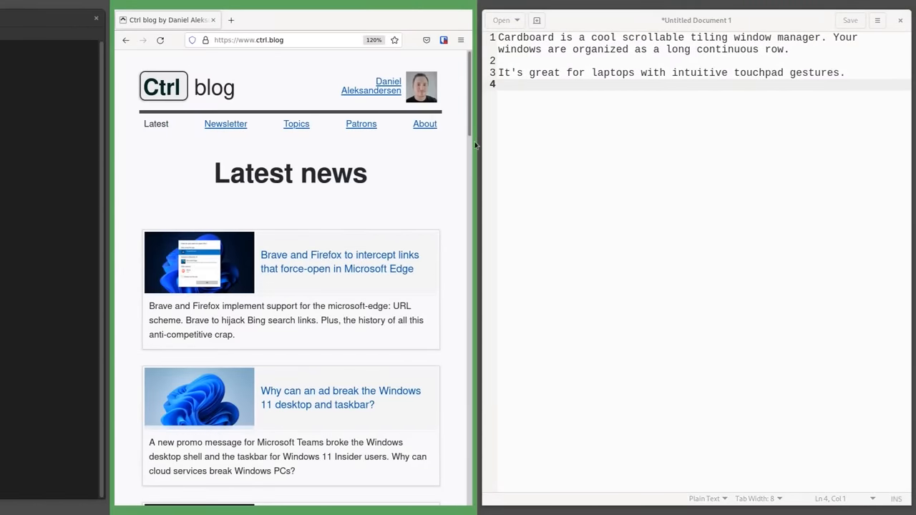
{"action": "right_click", "coordinate": [301, 215]}
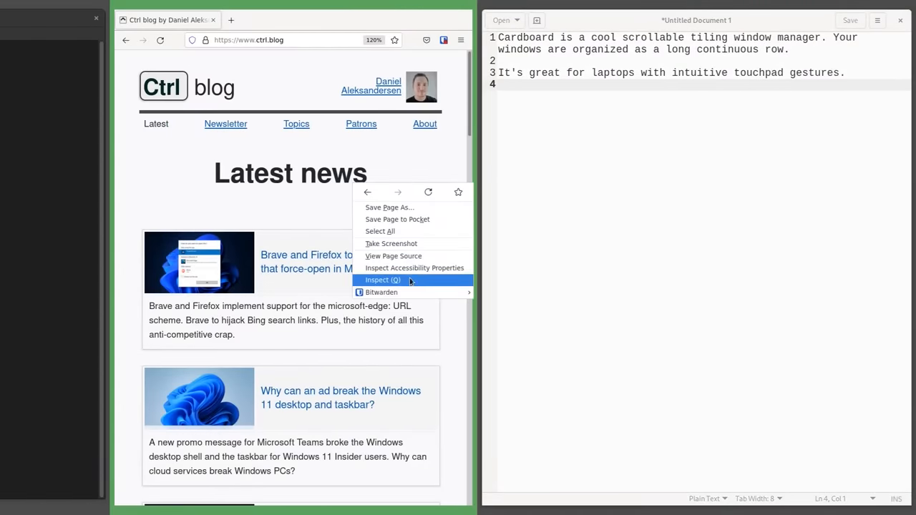
{"action": "left_click", "coordinate": [383, 280]}
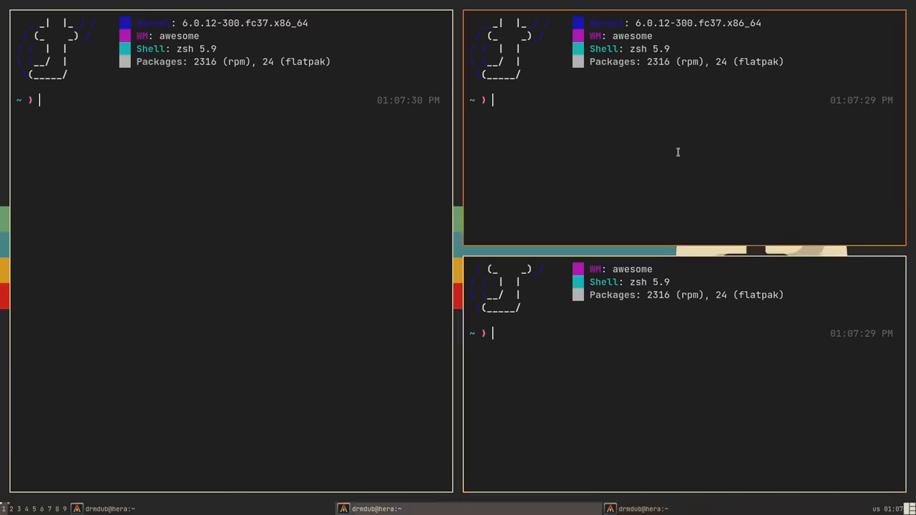
Run htop in one of the three tiled zsh terminals.
{"action": "type", "text": "htop"}
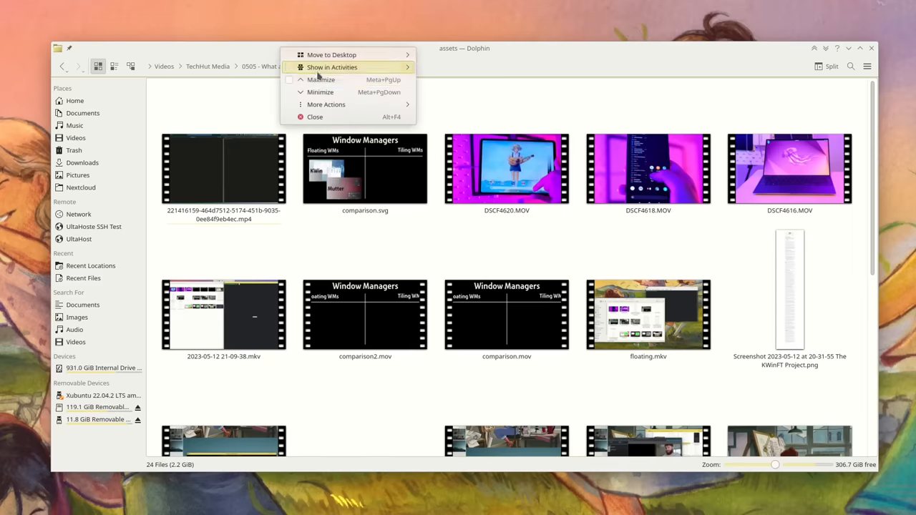
Choose Show in Activities from the Dolphin assets window's menu.
{"action": "left_click", "coordinate": [321, 91]}
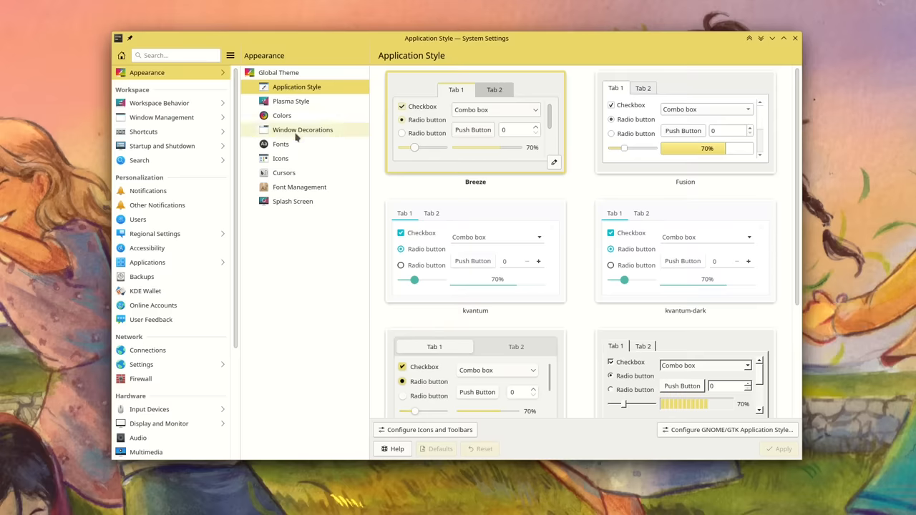
Give the Breeze window decoration a red (#d50609) shadow colour in its Shadows settings.
{"action": "left_click", "coordinate": [302, 130]}
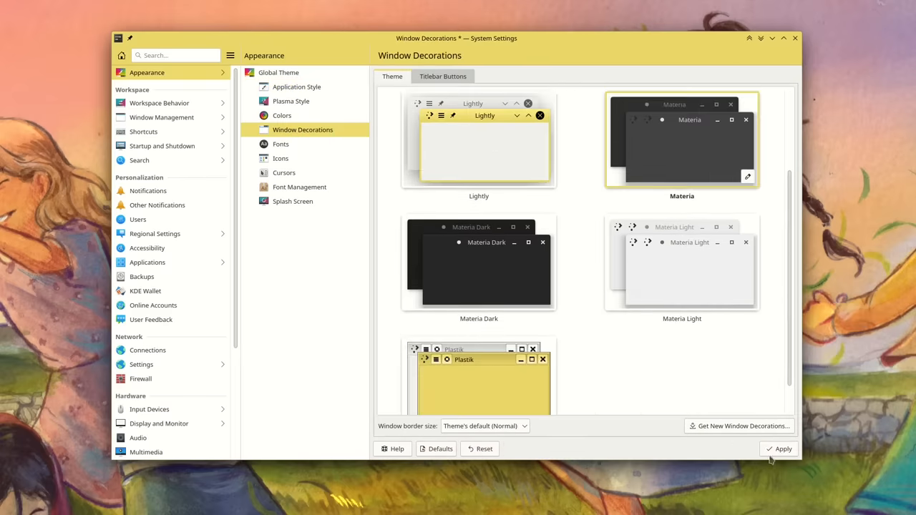
{"action": "left_click", "coordinate": [779, 449]}
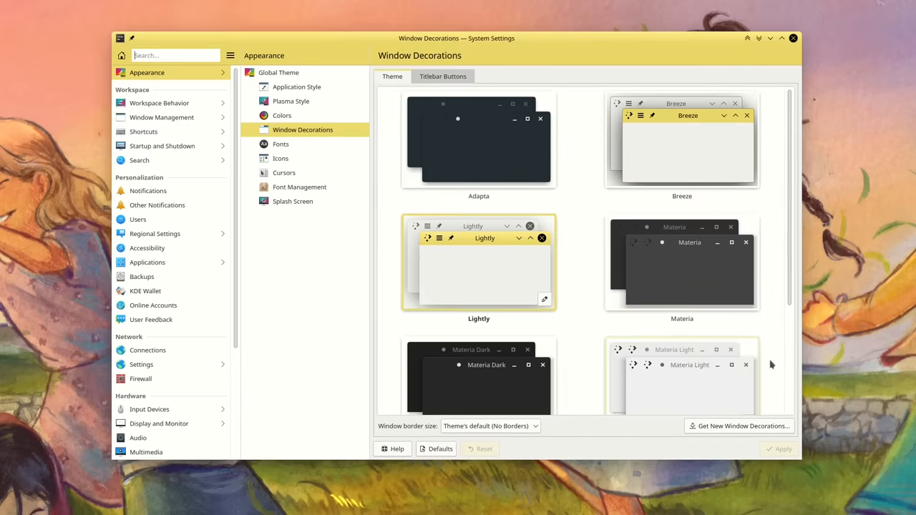
{"action": "left_click", "coordinate": [747, 177]}
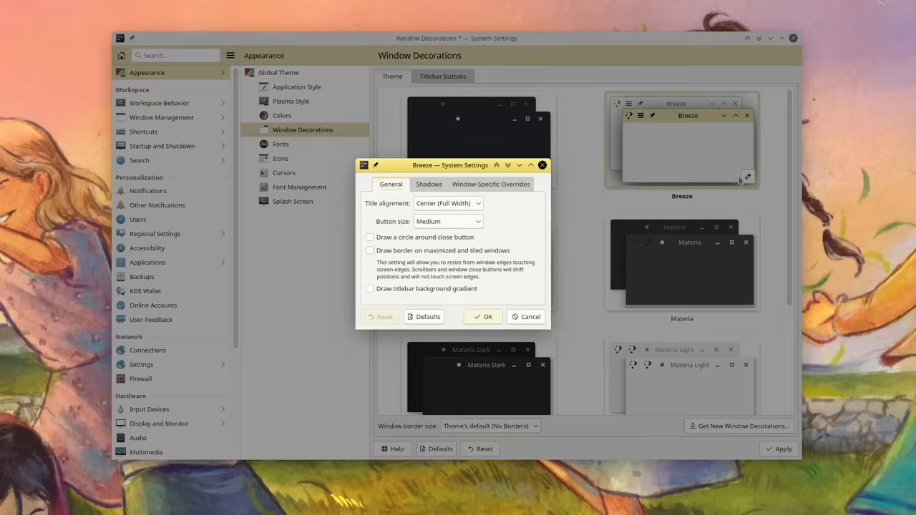
{"action": "left_click", "coordinate": [429, 184]}
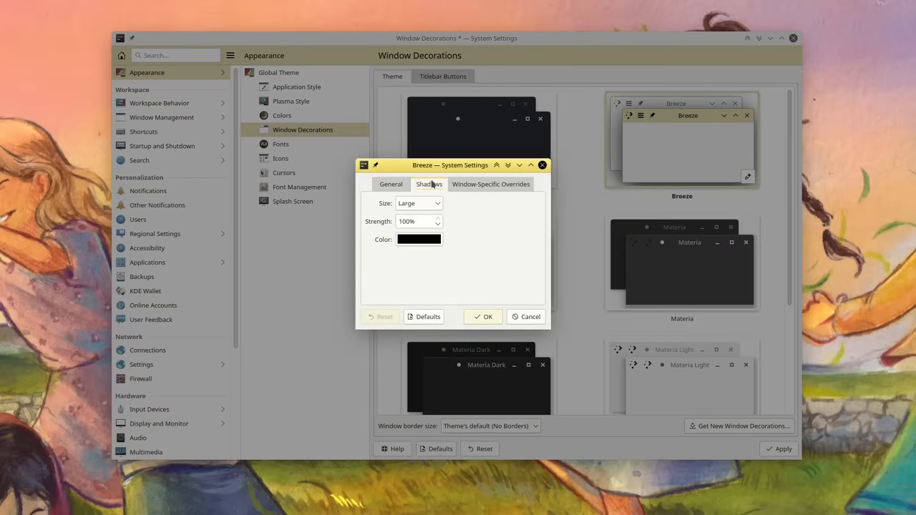
{"action": "left_click", "coordinate": [418, 204]}
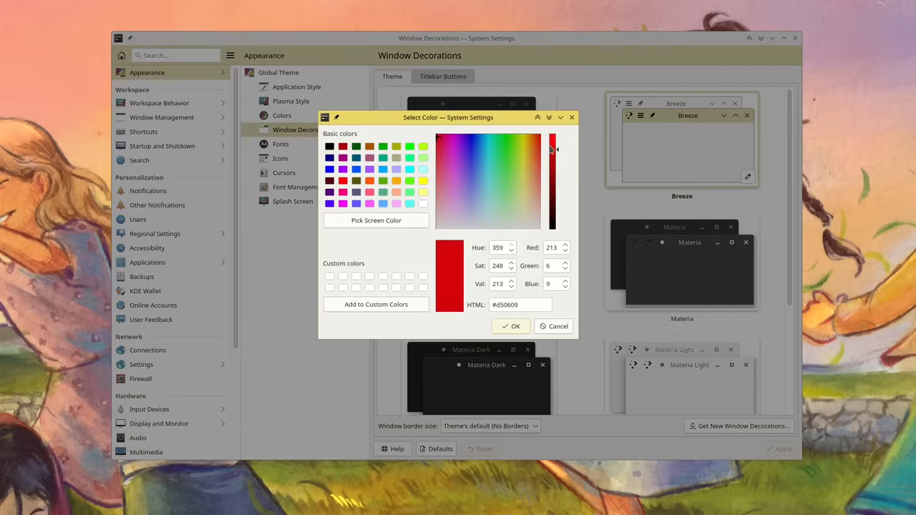
{"action": "left_click", "coordinate": [515, 327]}
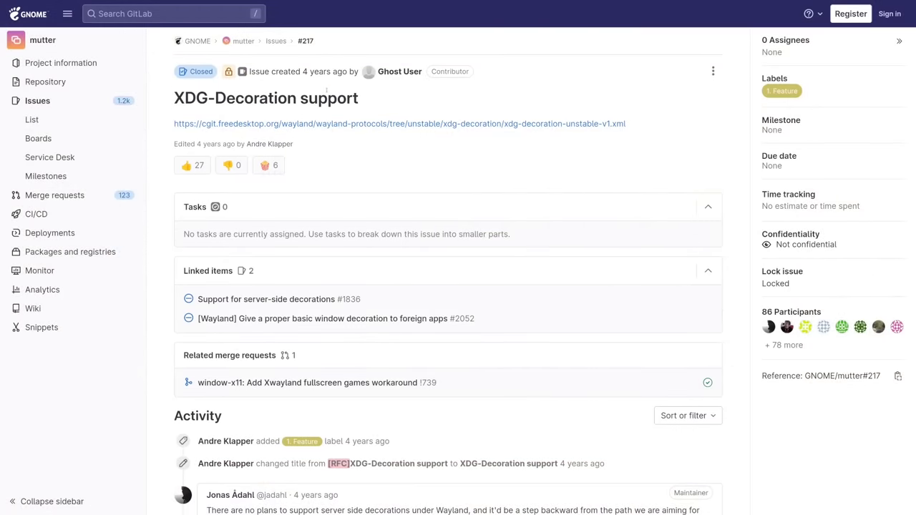
Highlight the maintainer's sentence that Wayland server-side decorations aren't planned, then read further comments.
{"action": "scroll", "scroll_direction": "down", "scroll_amount": 3}
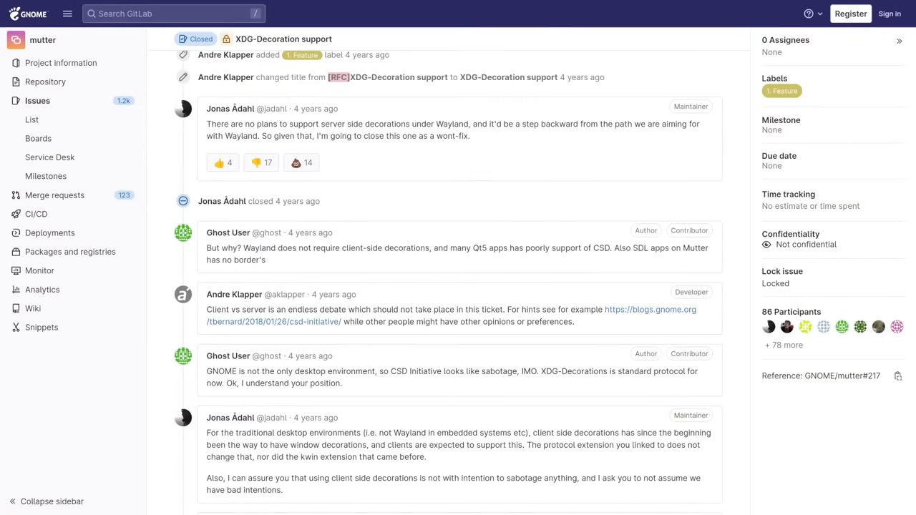
{"action": "left_click_drag", "start_coordinate": [210, 123], "coordinate": [292, 124]}
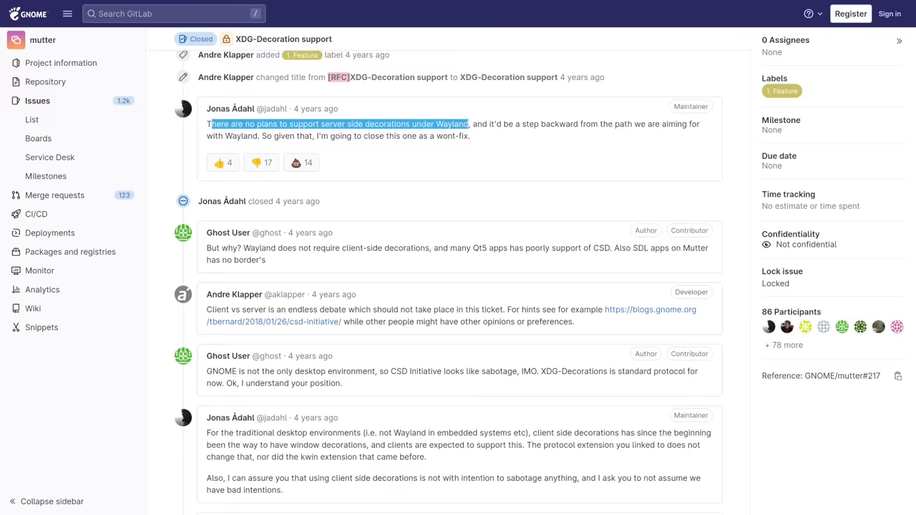
{"action": "scroll", "scroll_direction": "down", "scroll_amount": 3}
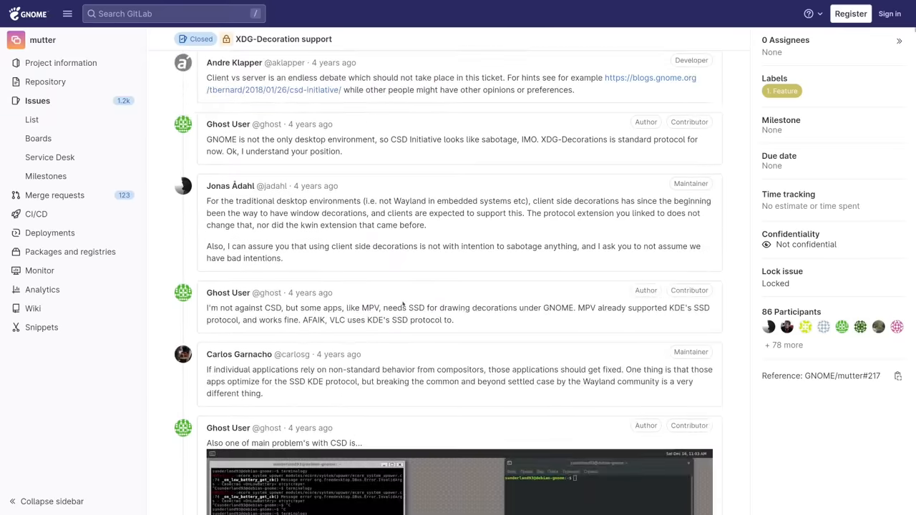
{"action": "scroll", "scroll_direction": "down", "scroll_amount": 3}
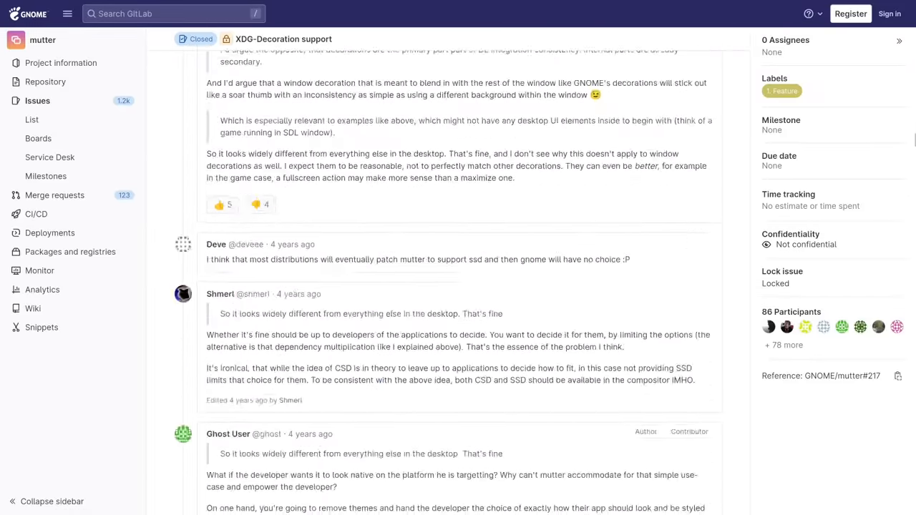
{"action": "scroll", "scroll_direction": "down", "scroll_amount": 3}
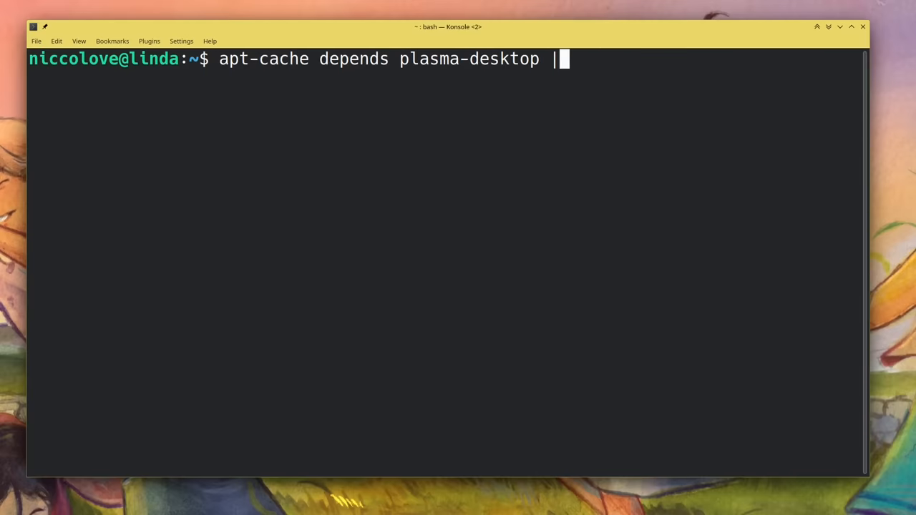
Show plasma-desktop depends on kwin with grep, then run killall plasmashell.
{"action": "type", "text": "grep kwin"}
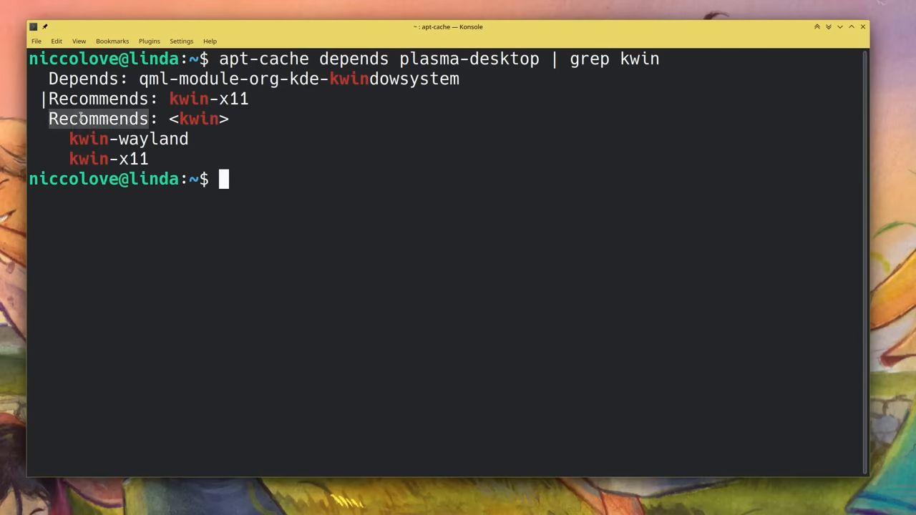
{"action": "type", "text": "# installing plasma wil"}
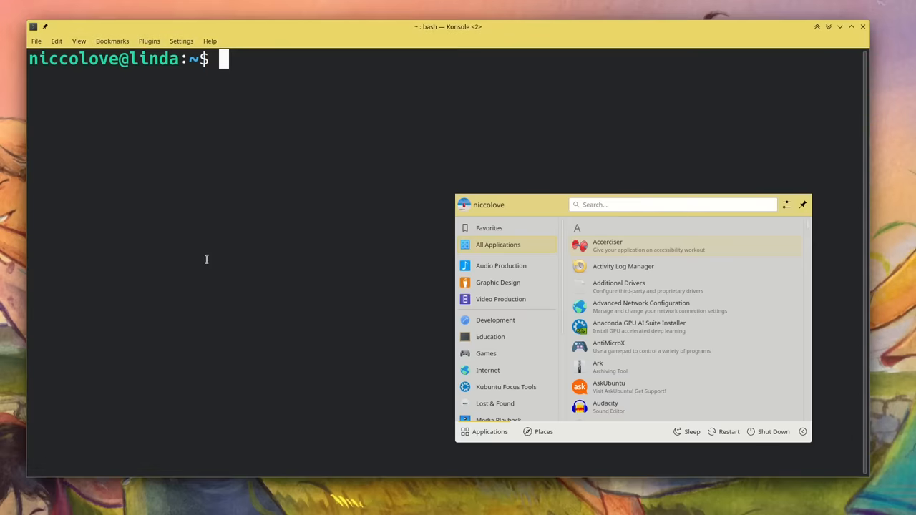
{"action": "type", "text": "killall plasmashell"}
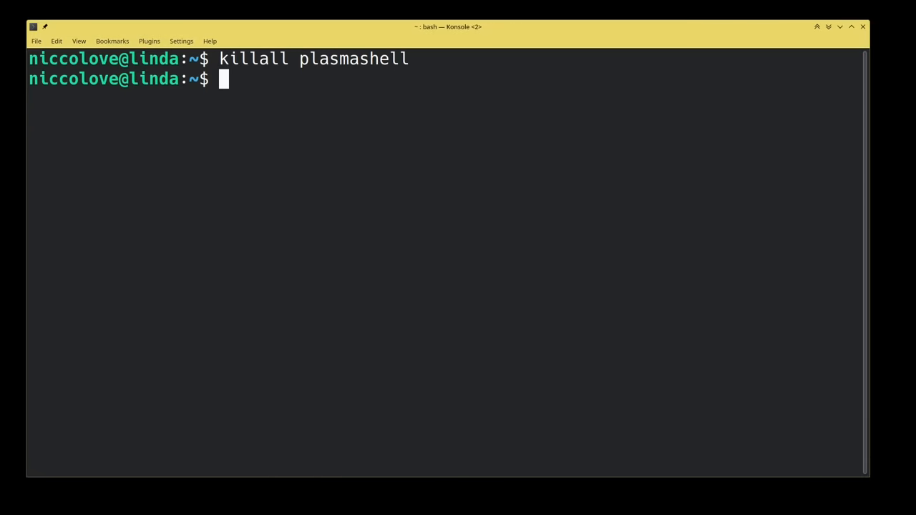
Open the View and Plugins menus and type a comment that everything still works.
{"action": "left_click", "coordinate": [135, 40]}
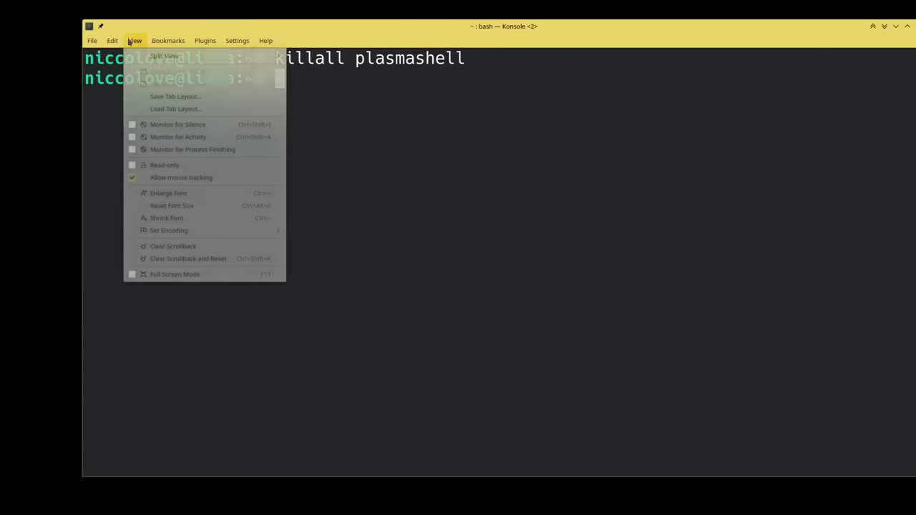
{"action": "left_click", "coordinate": [205, 40]}
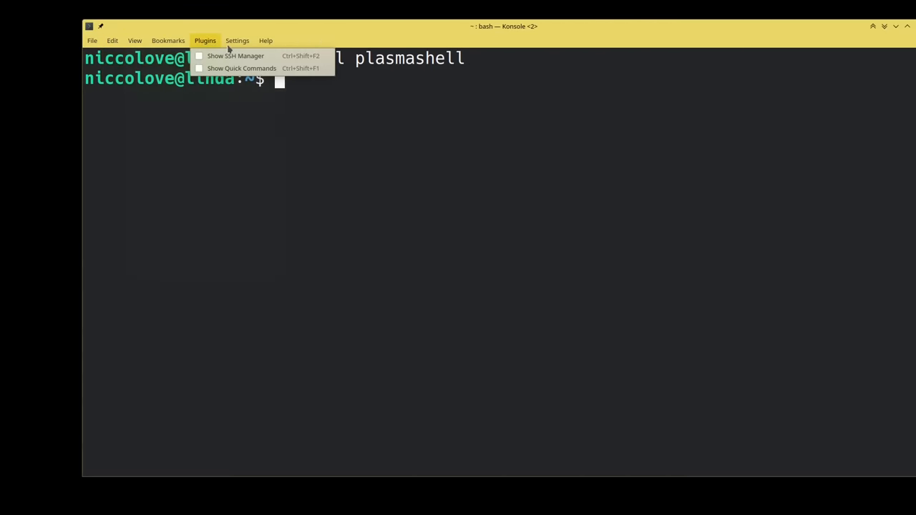
{"action": "type", "text": "# still work"}
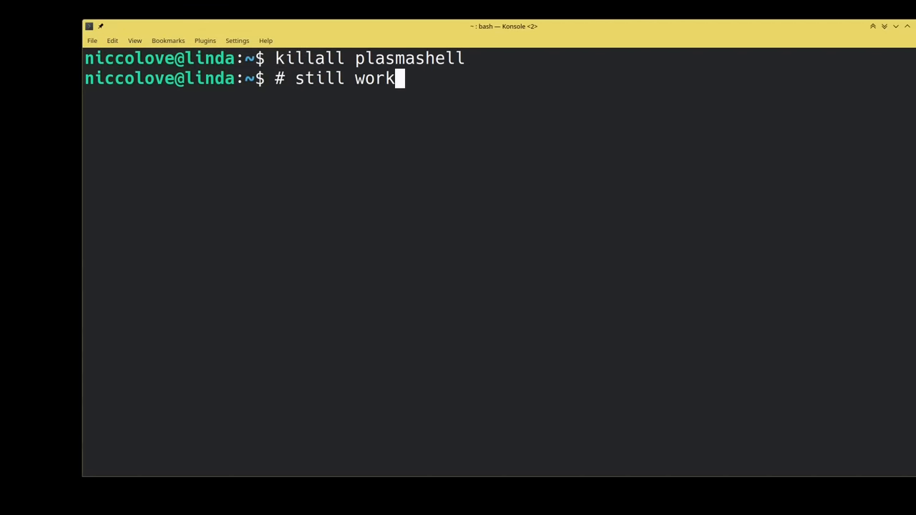
{"action": "type", "text": "s!"}
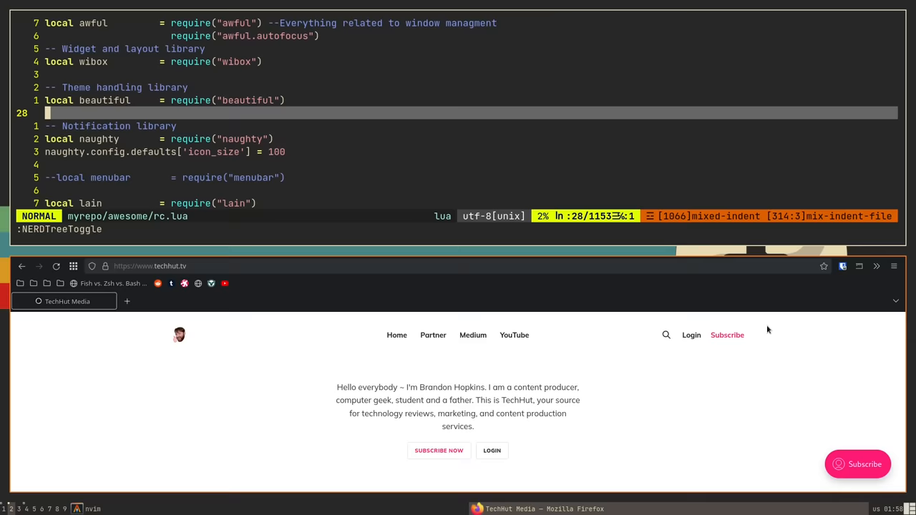
{"action": "scroll", "scroll_direction": "down", "scroll_amount": 3}
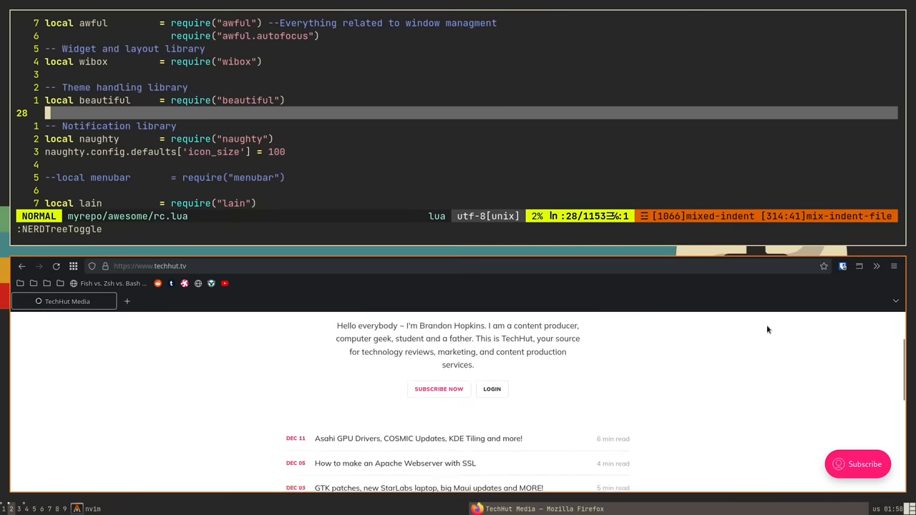
{"action": "scroll", "scroll_direction": "down", "scroll_amount": 3}
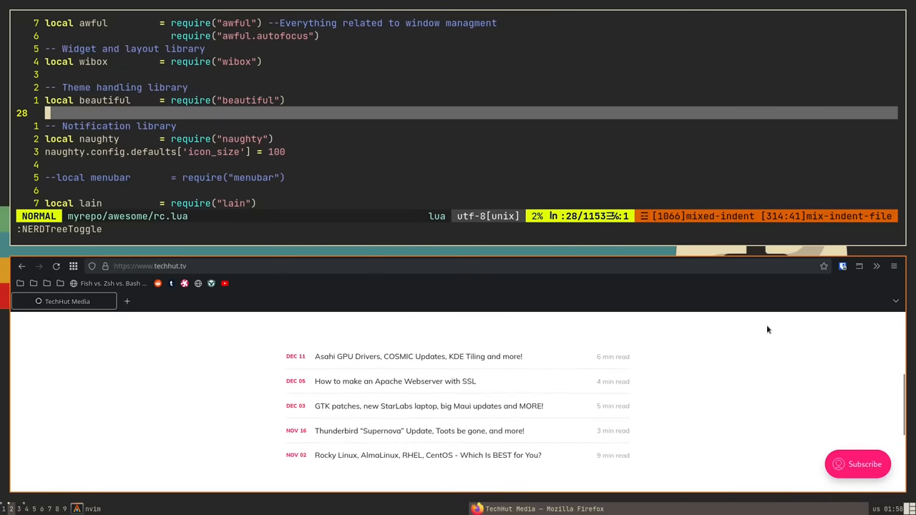
{"action": "left_click", "coordinate": [418, 356]}
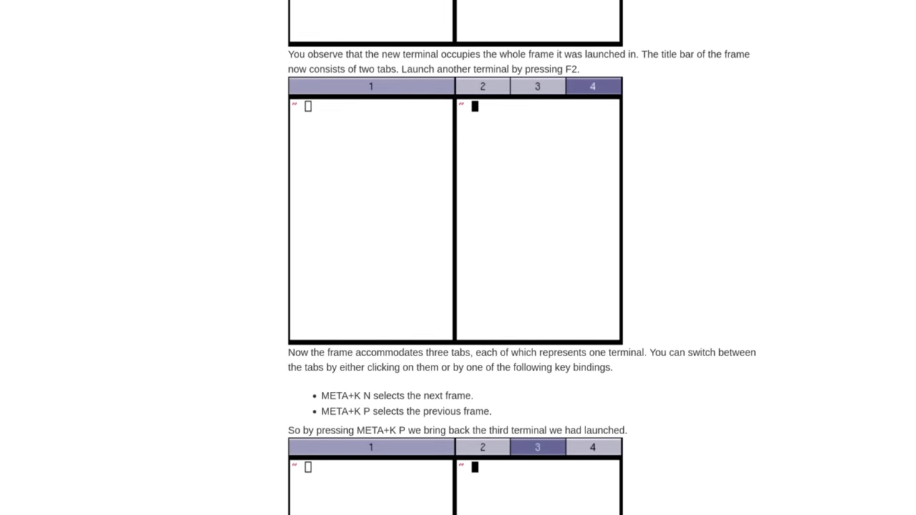
{"action": "scroll", "scroll_direction": "down", "scroll_amount": 3}
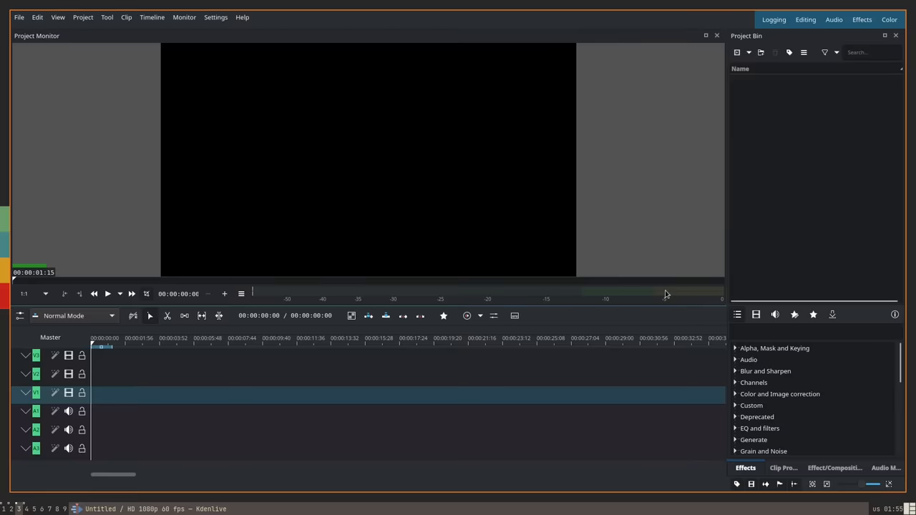
Launch a terminal tiled beside Kdenlive and type ls.
{"action": "key", "text": "i"}
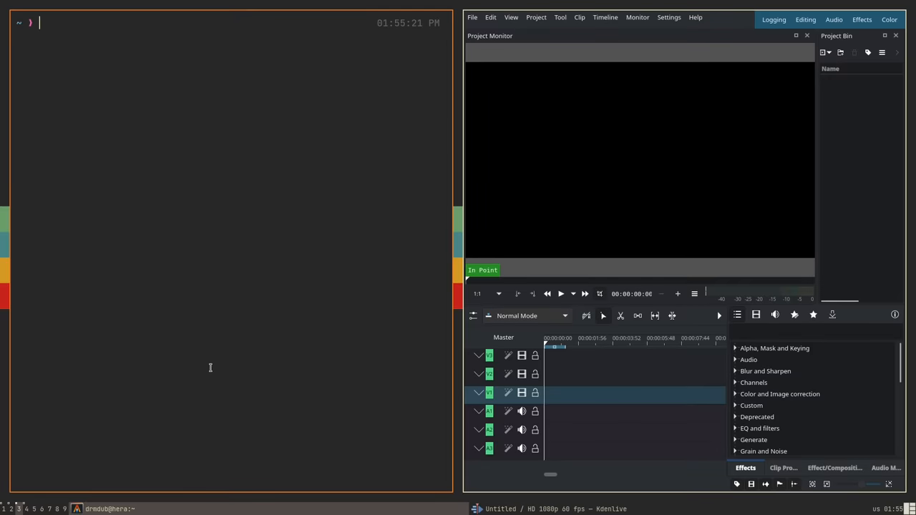
{"action": "type", "text": "ls"}
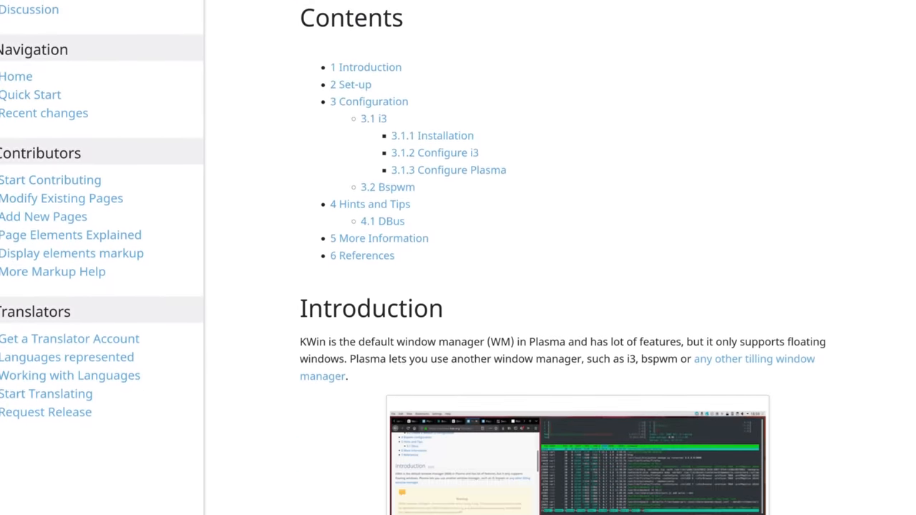
{"action": "scroll", "scroll_direction": "down", "scroll_amount": 3}
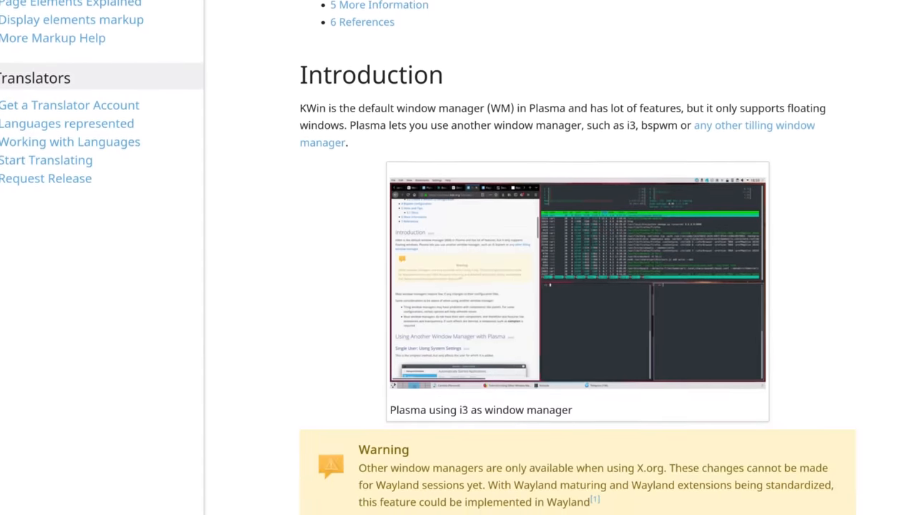
{"action": "scroll", "scroll_direction": "down", "scroll_amount": 3}
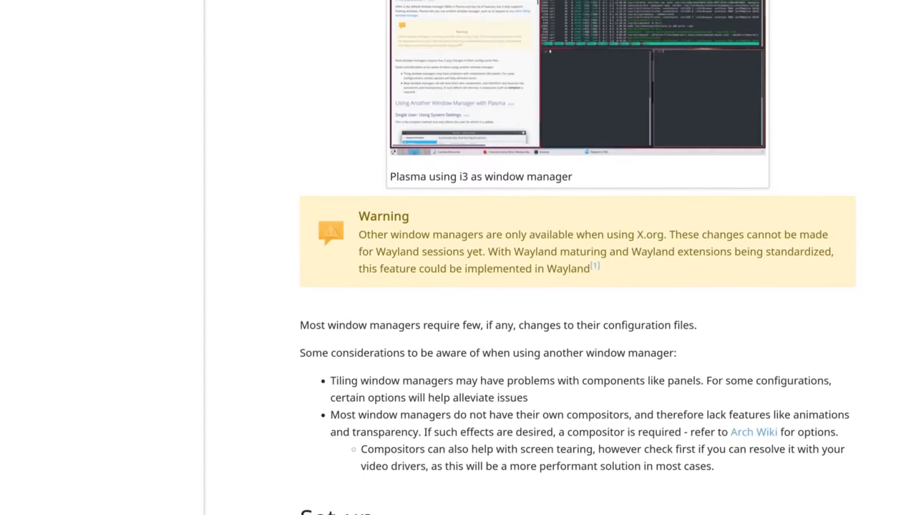
{"action": "scroll", "scroll_direction": "down", "scroll_amount": 3}
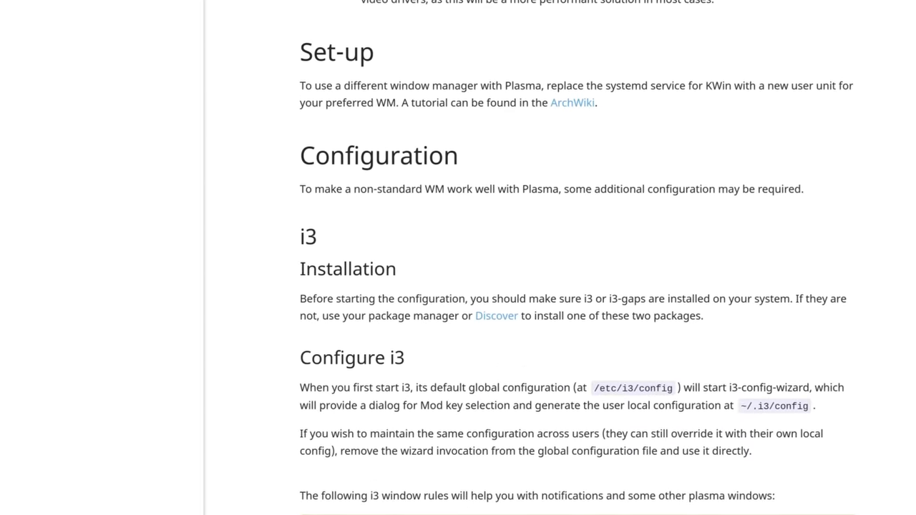
{"action": "scroll", "scroll_direction": "down", "scroll_amount": 3}
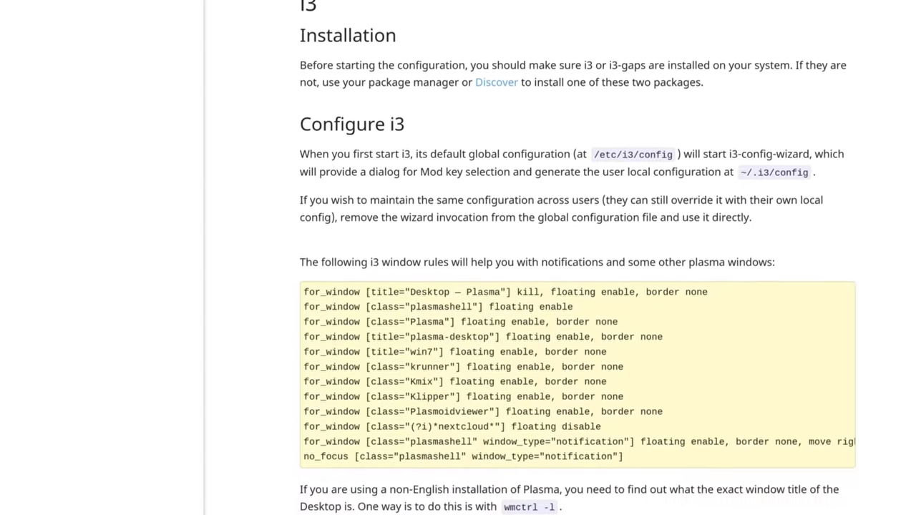
{"action": "scroll", "scroll_direction": "down", "scroll_amount": 3}
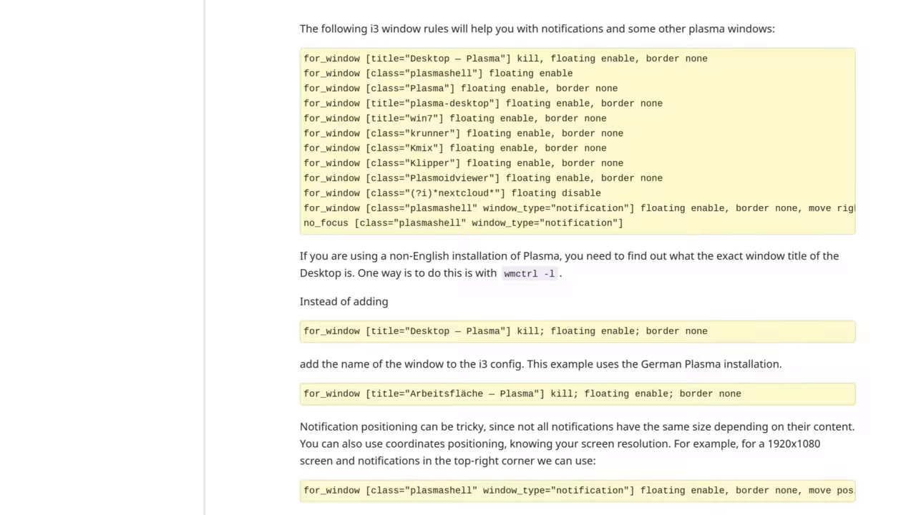
{"action": "scroll", "scroll_direction": "down", "scroll_amount": 3}
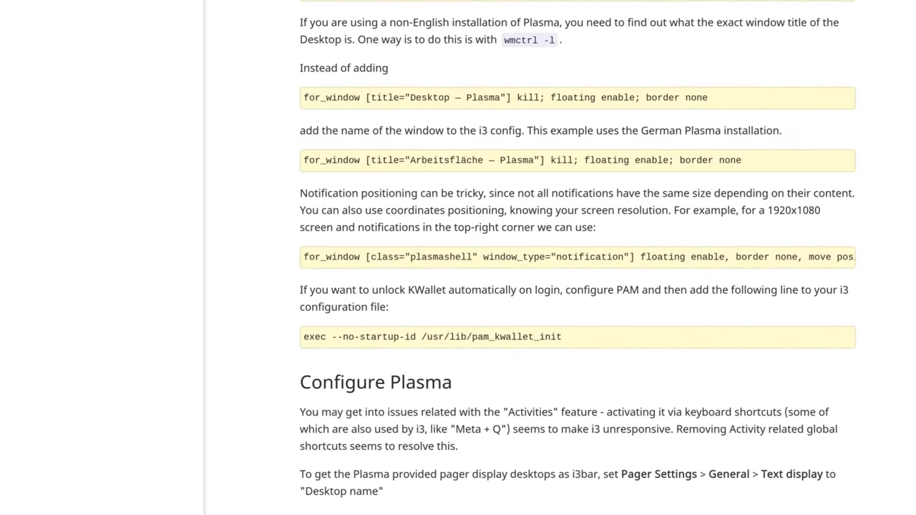
{"action": "scroll", "scroll_direction": "down", "scroll_amount": 3}
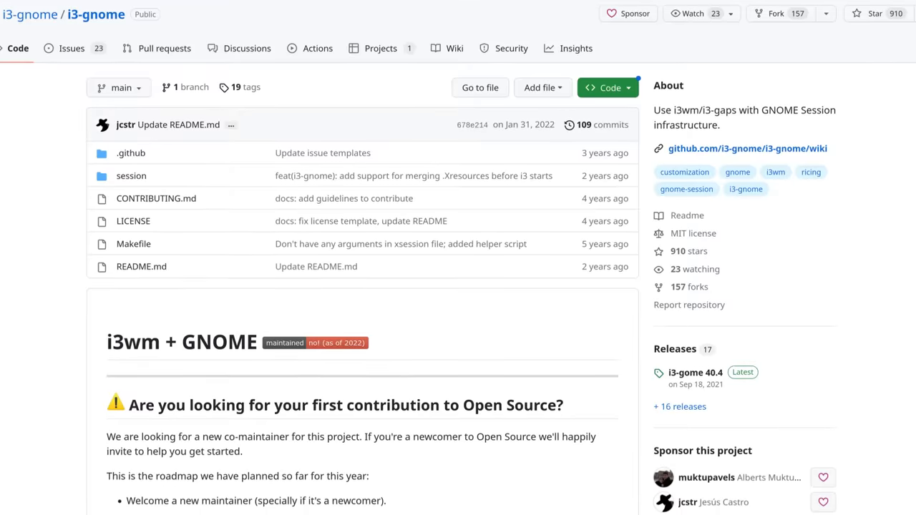
{"action": "scroll", "scroll_direction": "down", "scroll_amount": 3}
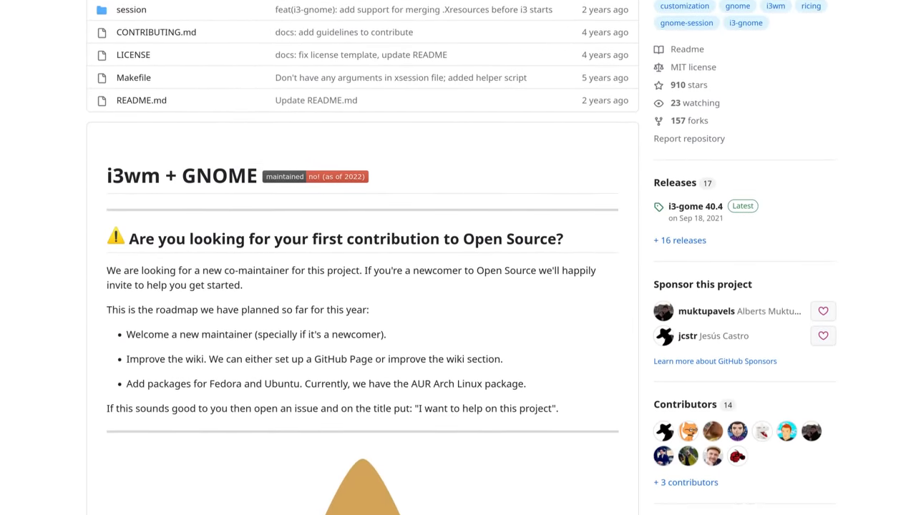
{"action": "scroll", "scroll_direction": "down", "scroll_amount": 3}
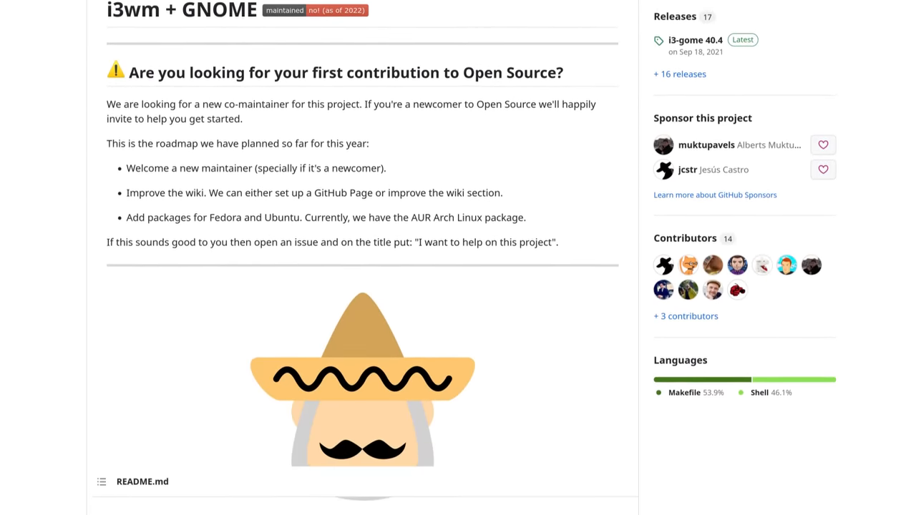
{"action": "scroll", "scroll_direction": "down", "scroll_amount": 3}
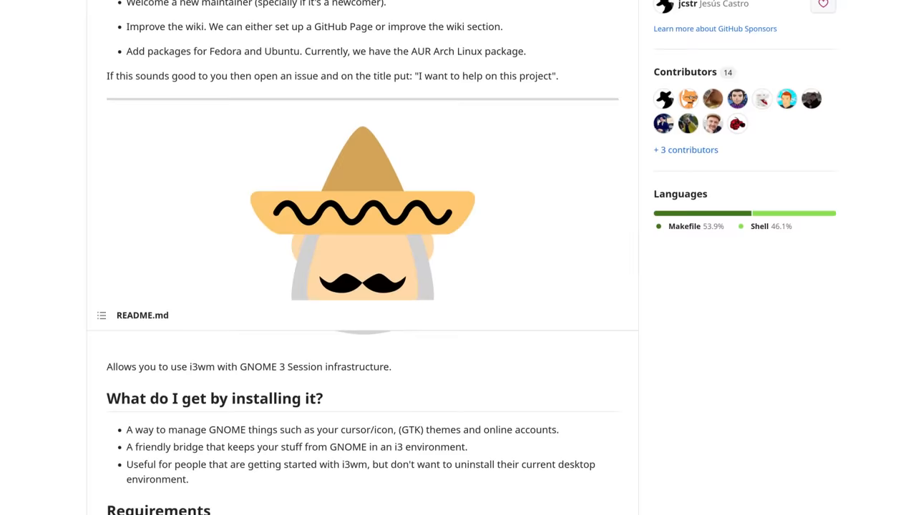
{"action": "scroll", "scroll_direction": "down", "scroll_amount": 3}
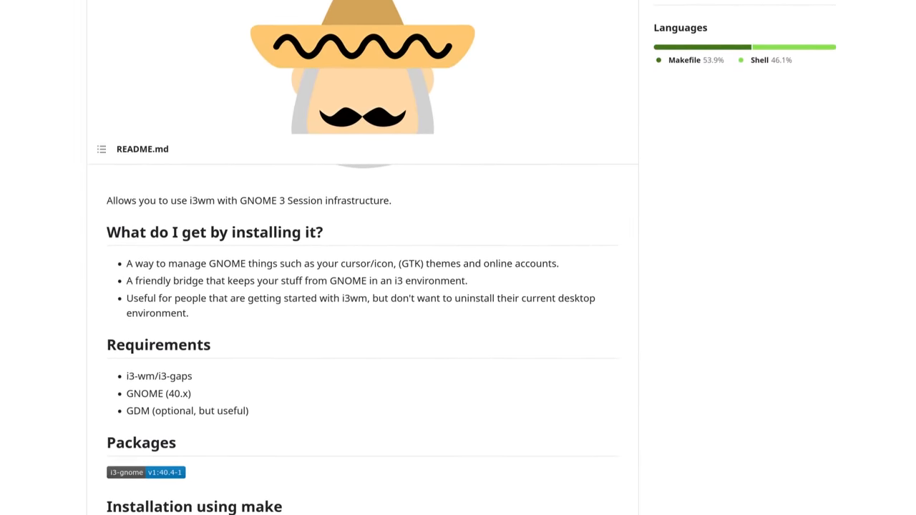
{"action": "scroll", "scroll_direction": "down", "scroll_amount": 3}
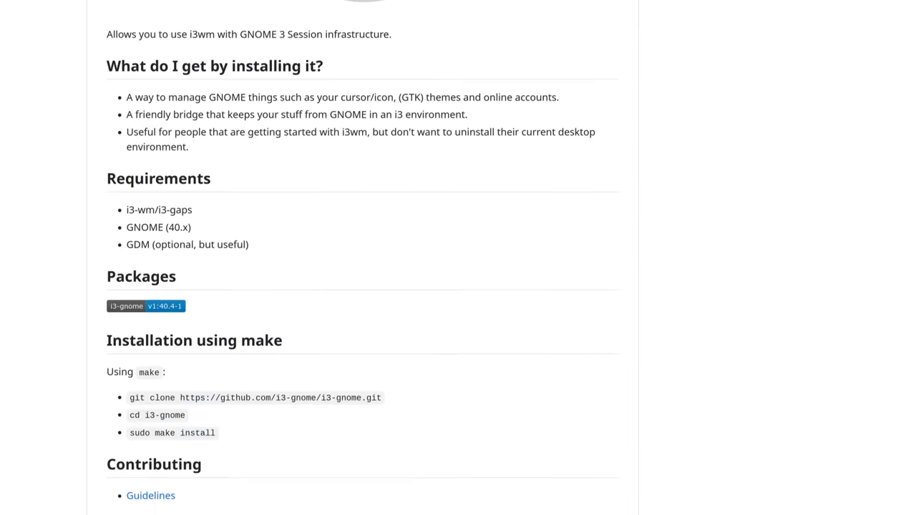
{"action": "scroll", "scroll_direction": "down", "scroll_amount": 3}
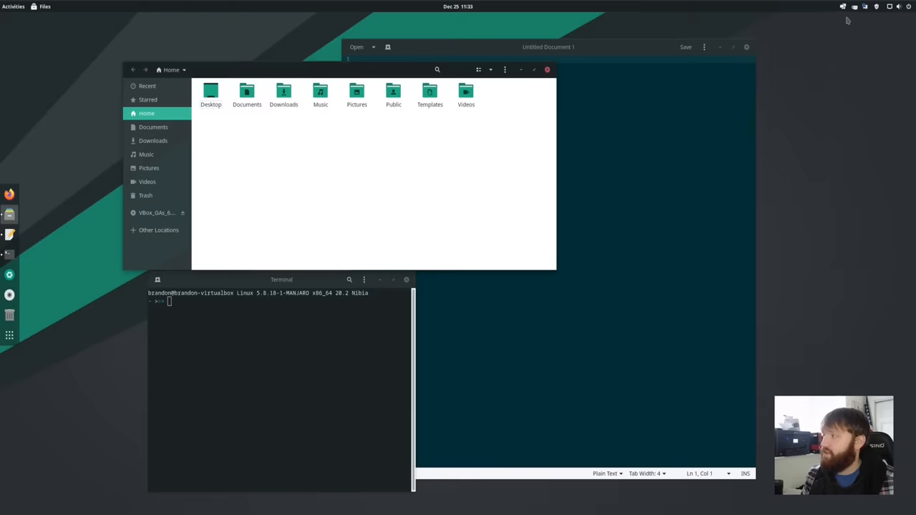
Enable Tile Windows in the Pop Shell tray menu so editor, terminal and file manager tile.
{"action": "left_click", "coordinate": [843, 6]}
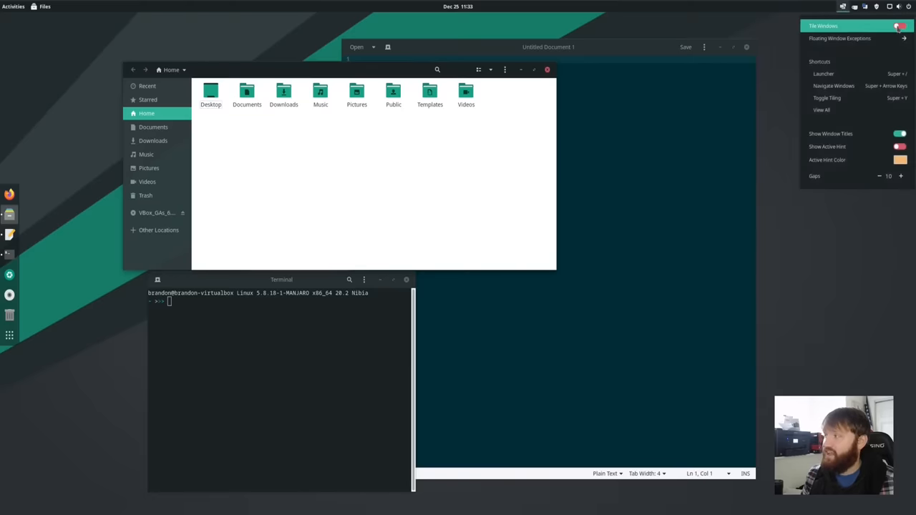
{"action": "left_click", "coordinate": [899, 25]}
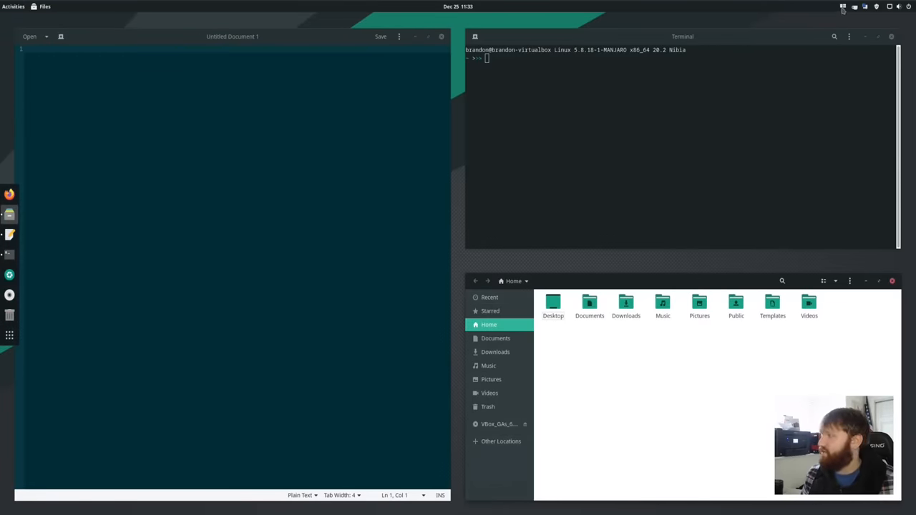
{"action": "left_click", "coordinate": [843, 6]}
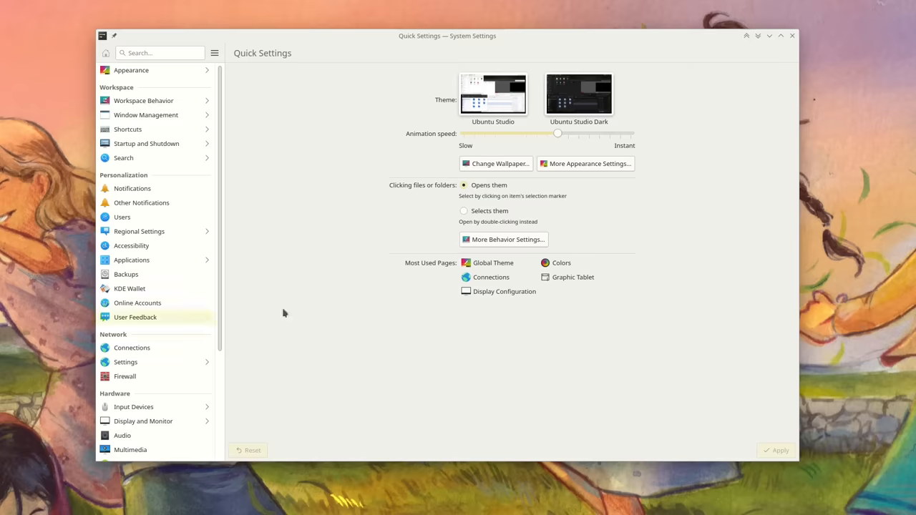
Search downloadable KWin scripts for 'tiling' from the KWin Scripts page and scroll the results.
{"action": "left_click", "coordinate": [146, 115]}
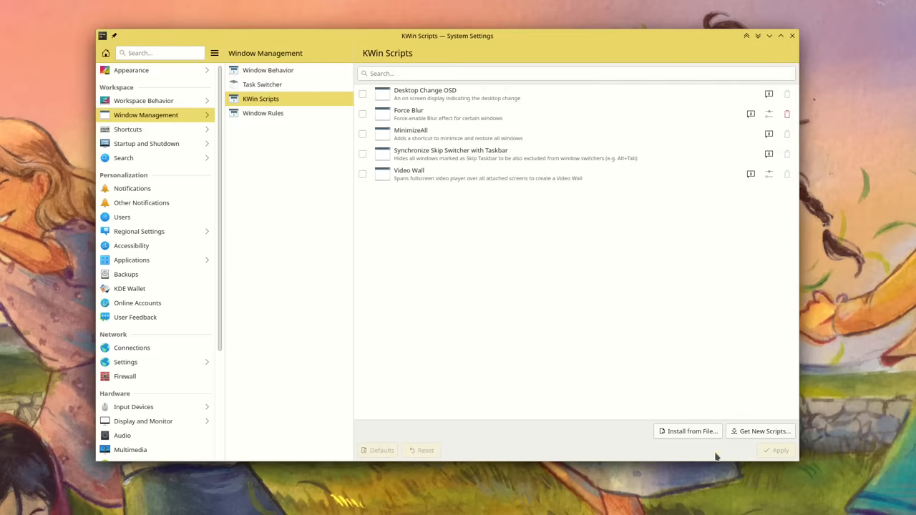
{"action": "left_click", "coordinate": [760, 431]}
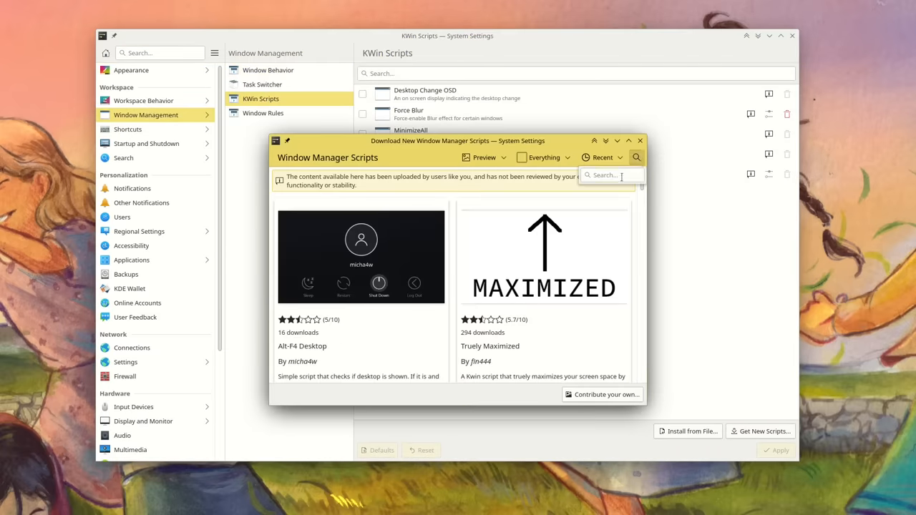
{"action": "type", "text": "tiling"}
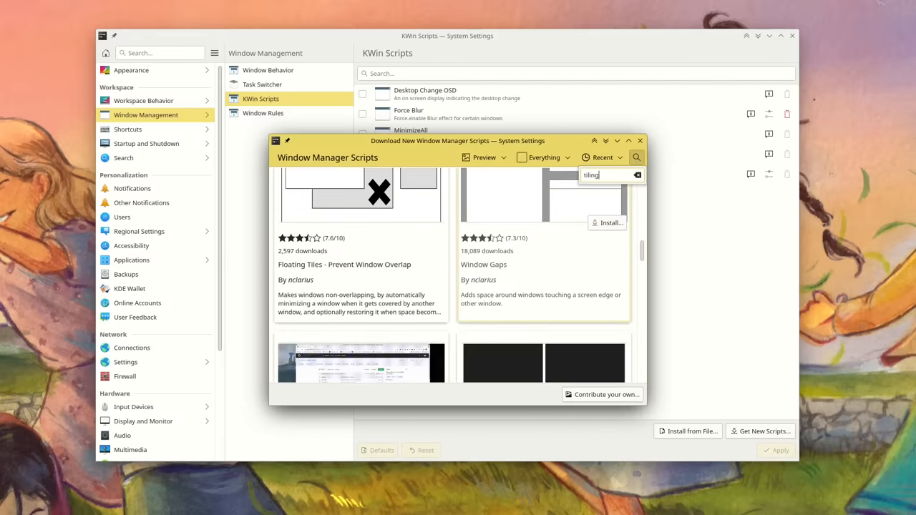
{"action": "scroll", "scroll_direction": "down", "scroll_amount": 3}
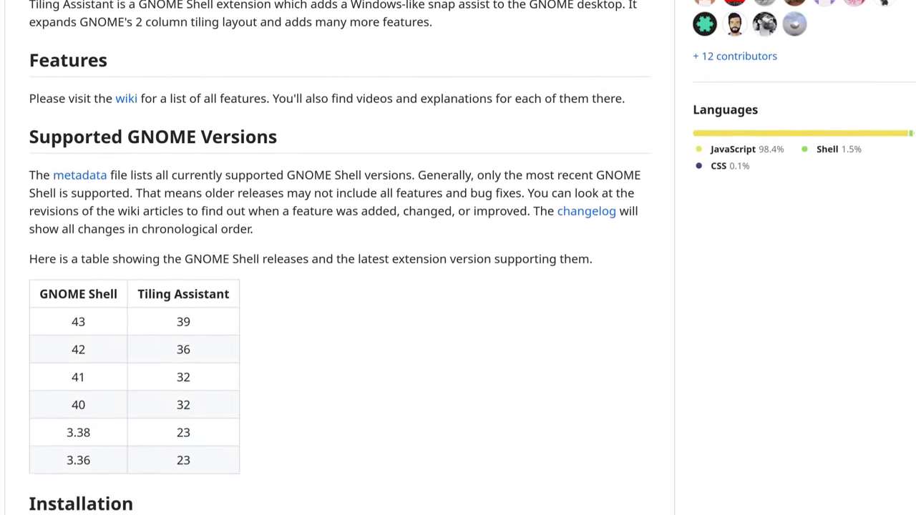
{"action": "scroll", "scroll_direction": "down", "scroll_amount": 3}
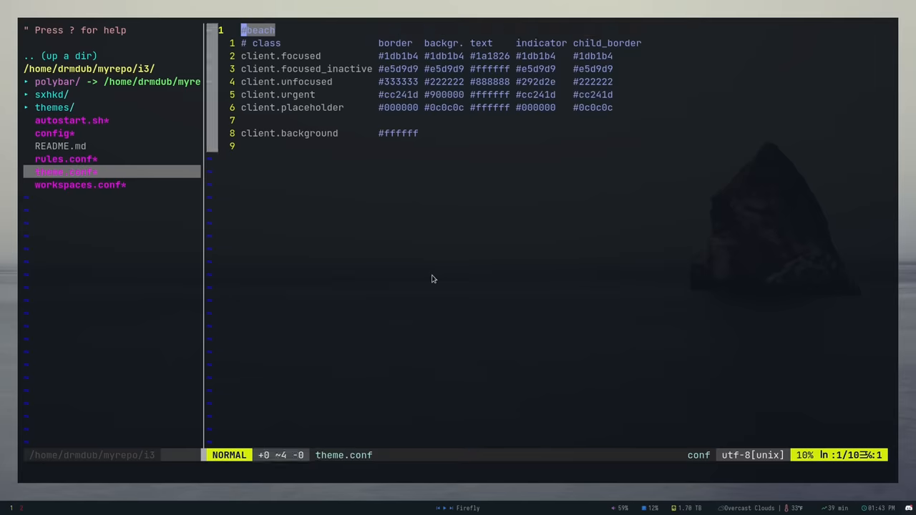
Move down the NERDTree list in ~/myrepo/i3 toward theme.conf.
{"action": "key", "text": "j"}
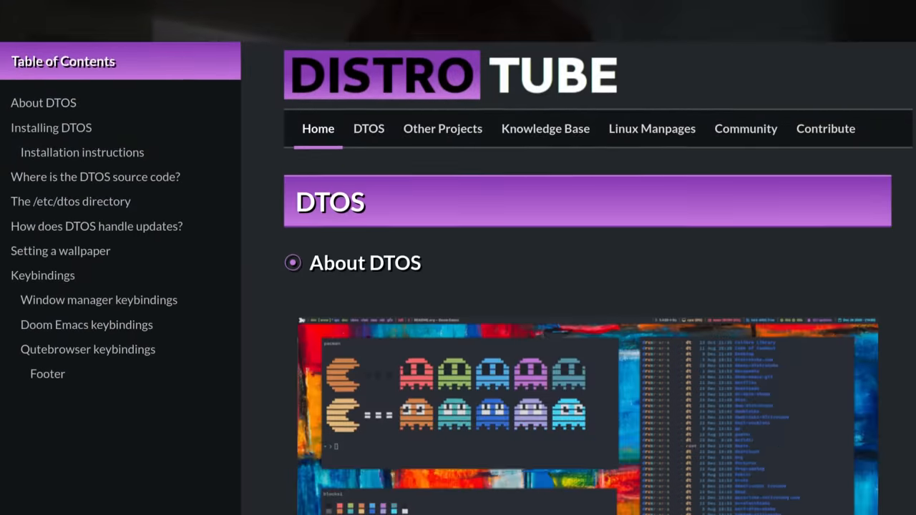
{"action": "scroll", "scroll_direction": "down", "scroll_amount": 3}
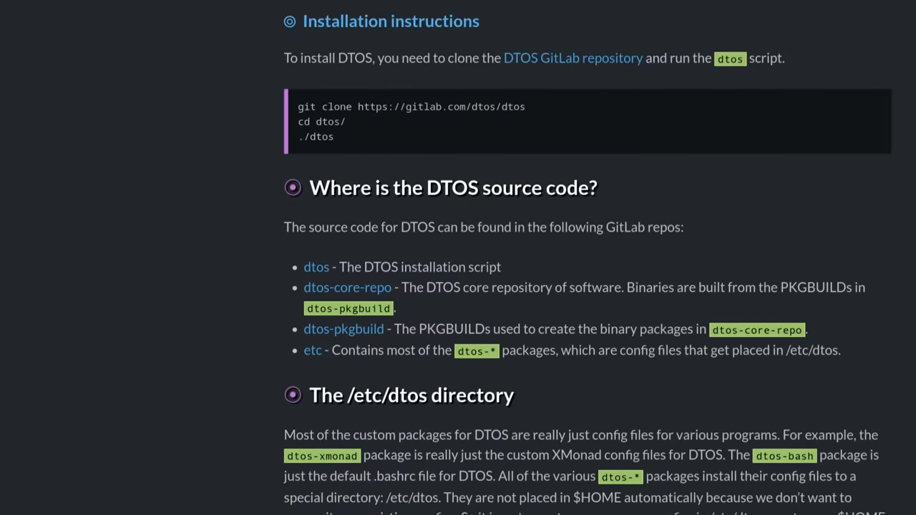